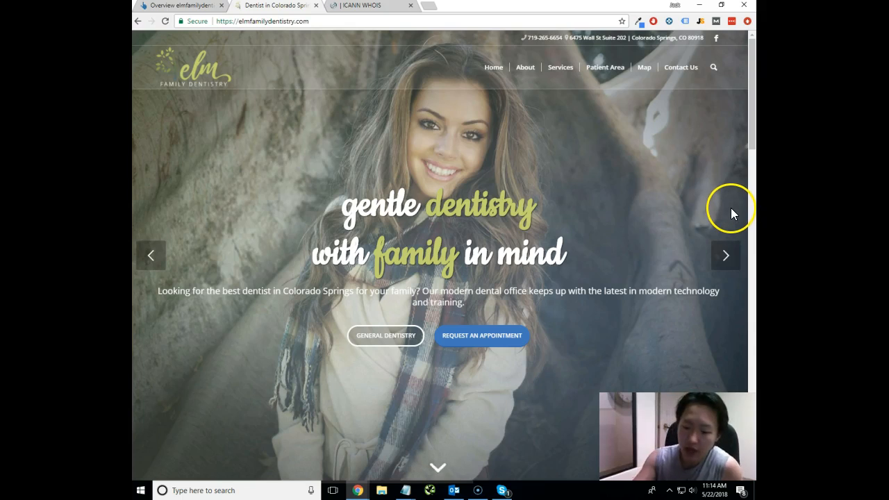
mouse_move(734, 212)
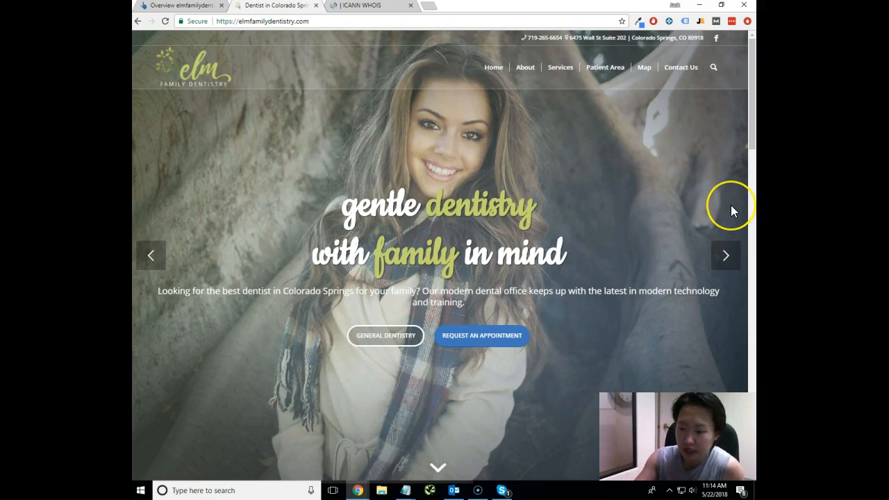
mouse_move(733, 211)
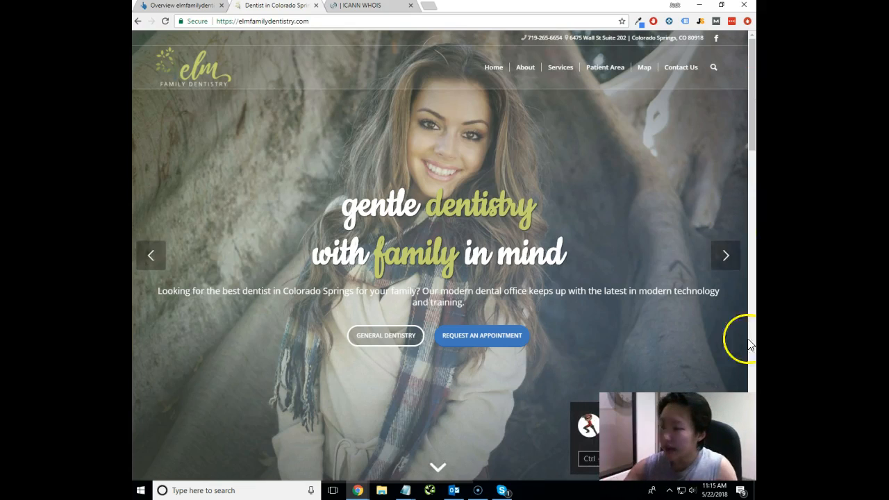
mouse_move(567, 318)
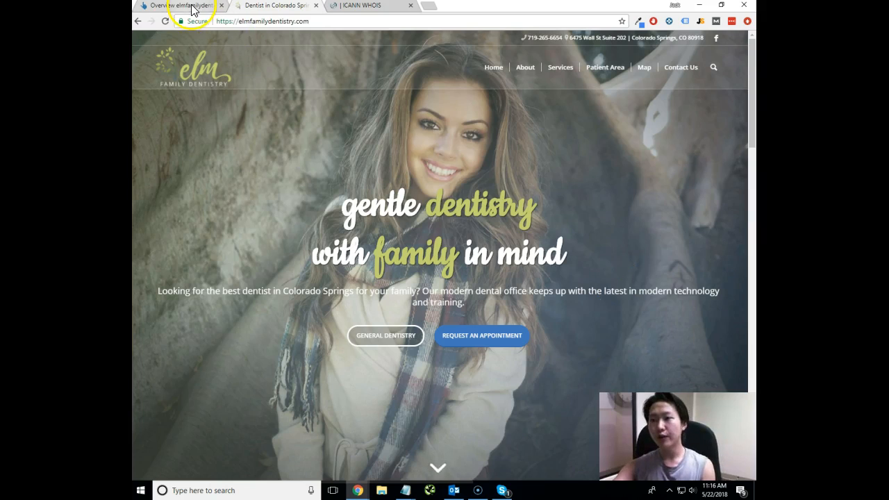
Step: Switch to the Ahrefs Site Explorer overview for elmfamilydentistry.com
click(183, 6)
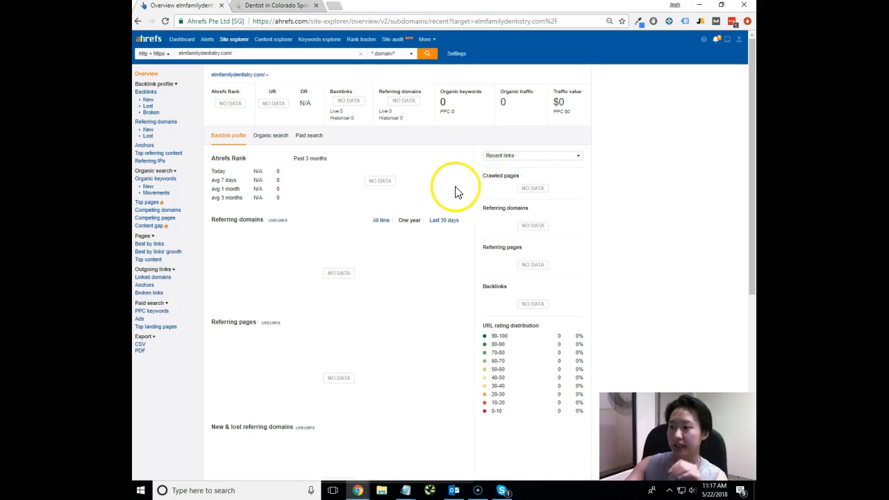
mouse_move(609, 207)
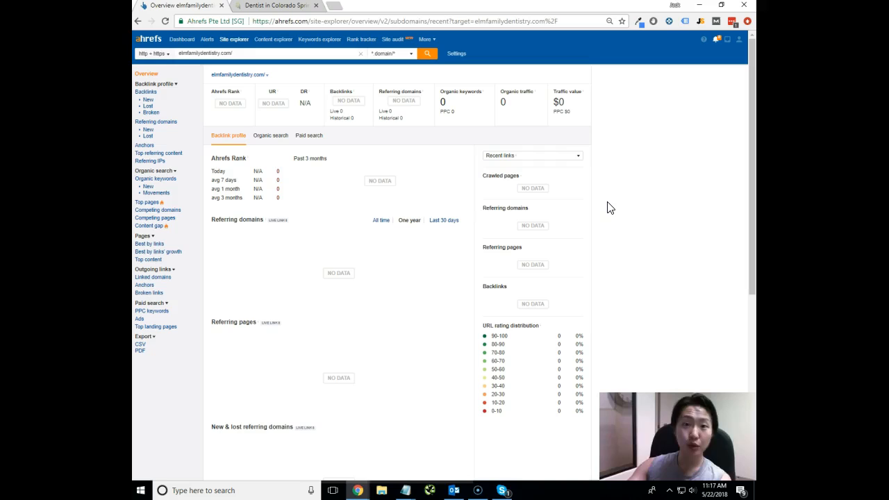
mouse_move(598, 201)
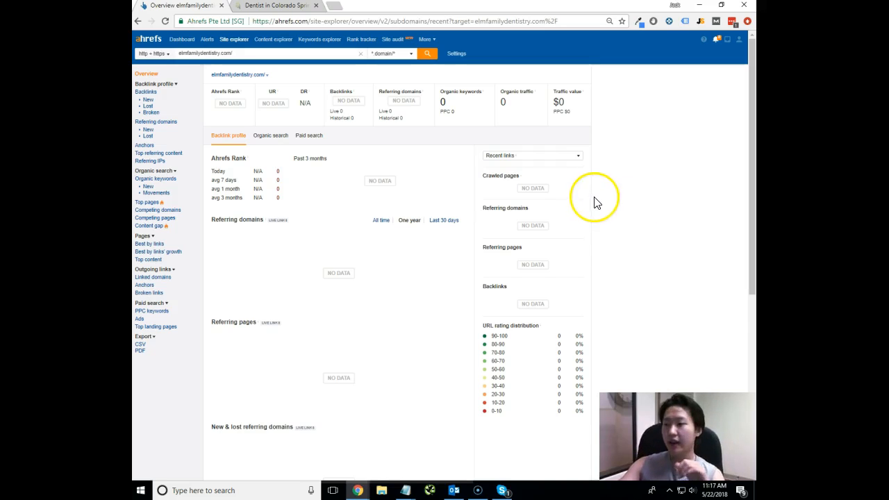
mouse_move(664, 68)
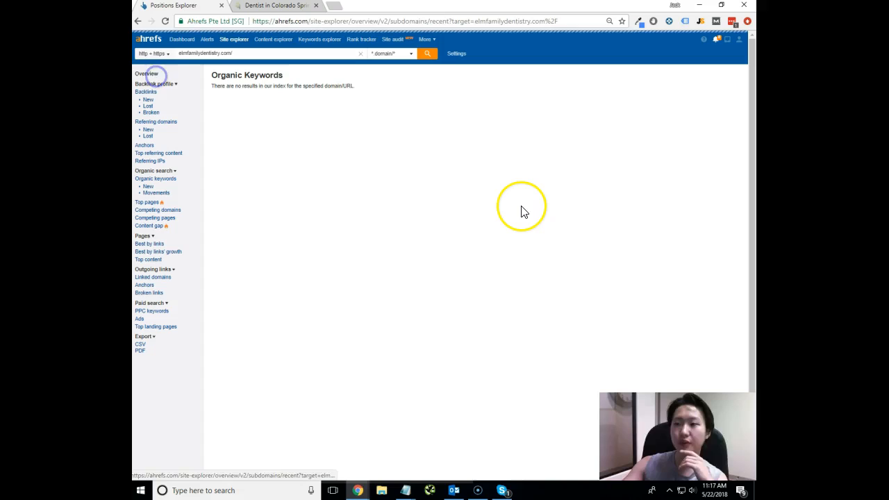
Step: Return to the Ahrefs Overview report for the domain
click(146, 74)
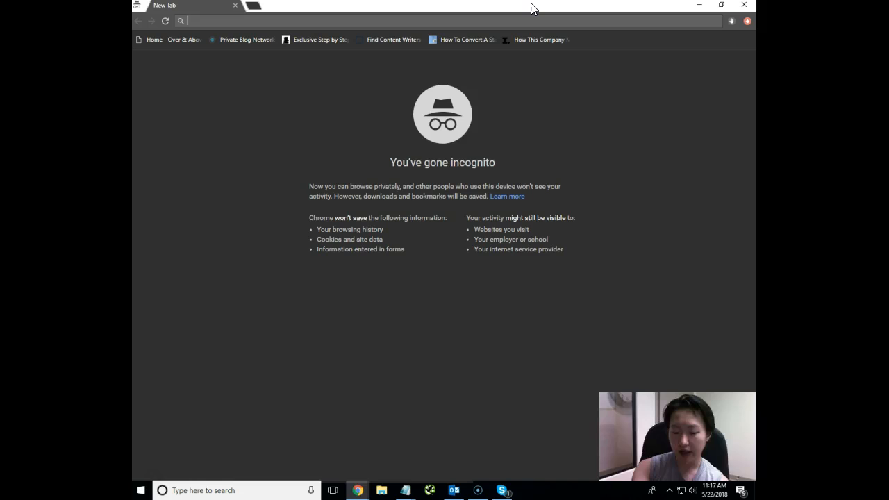
Step: Search Google for 'elm family dentistry' and scroll through the listing results
text(elm family dentistry)
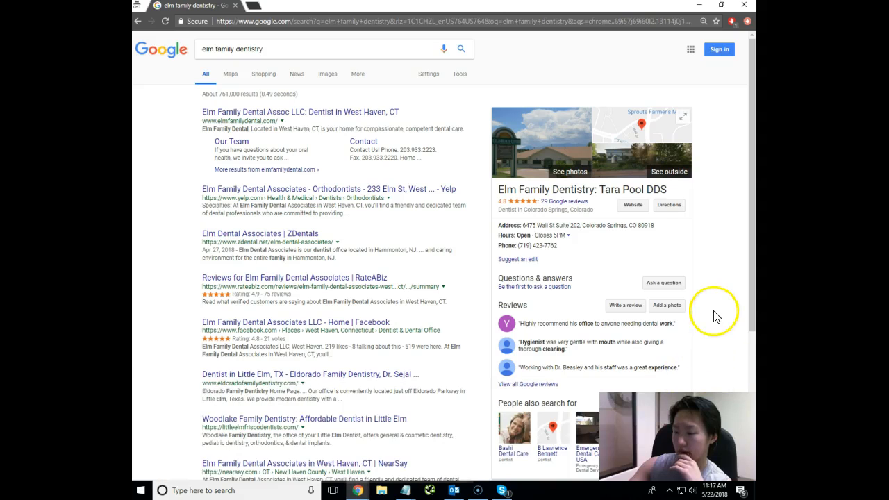
scroll(down, 3)
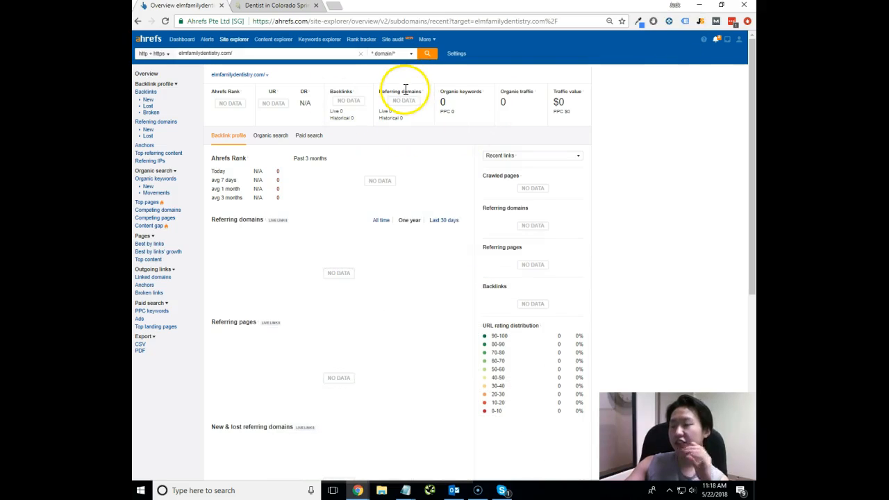
mouse_move(660, 146)
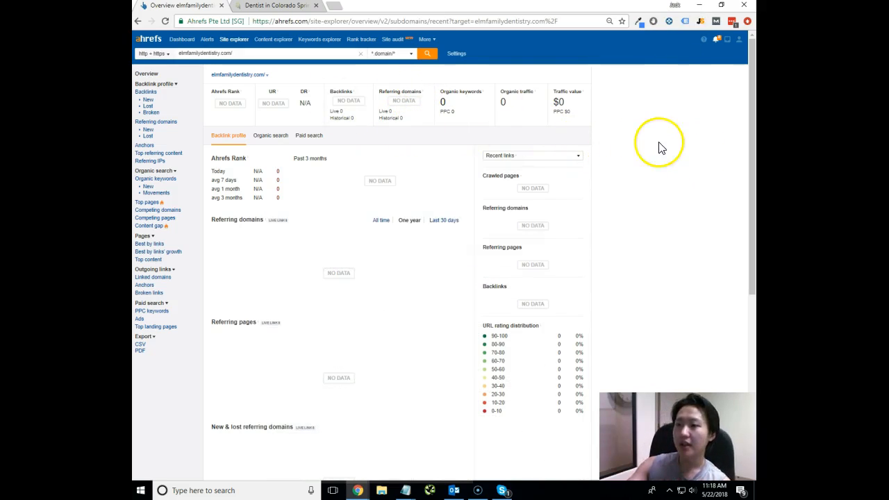
mouse_move(257, 61)
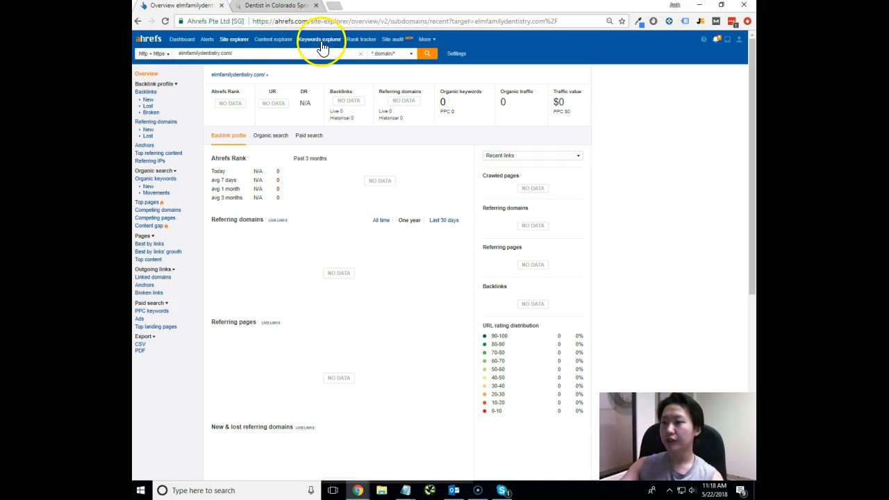
Step: Look up 'dentist colorado springs' in Keywords Explorer, showing difficulty 14 and 1.5K volume
click(319, 39)
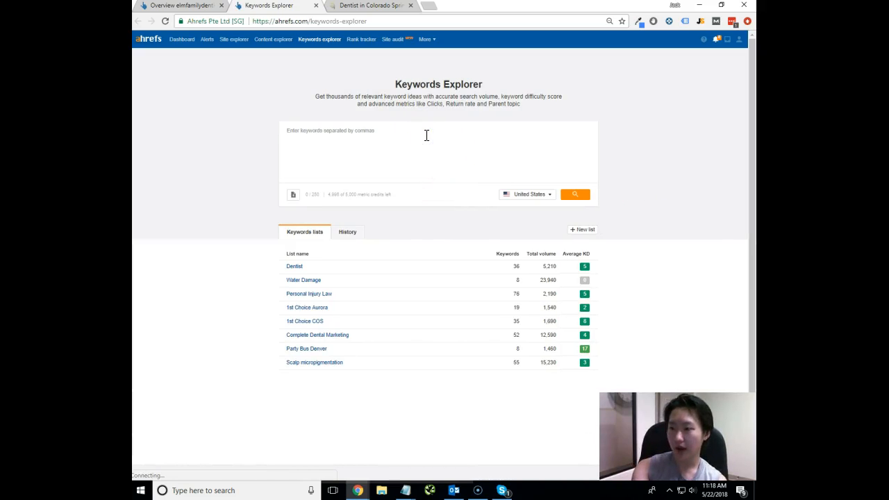
text(dentist colorado s)
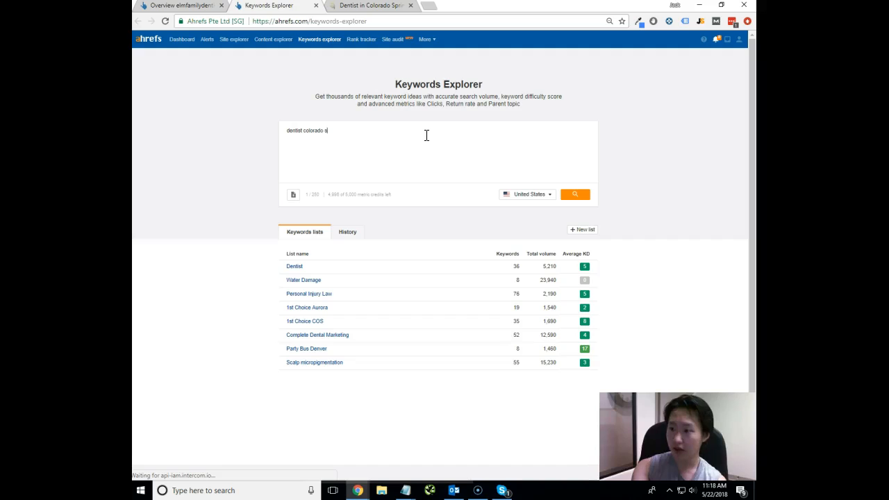
click(575, 194)
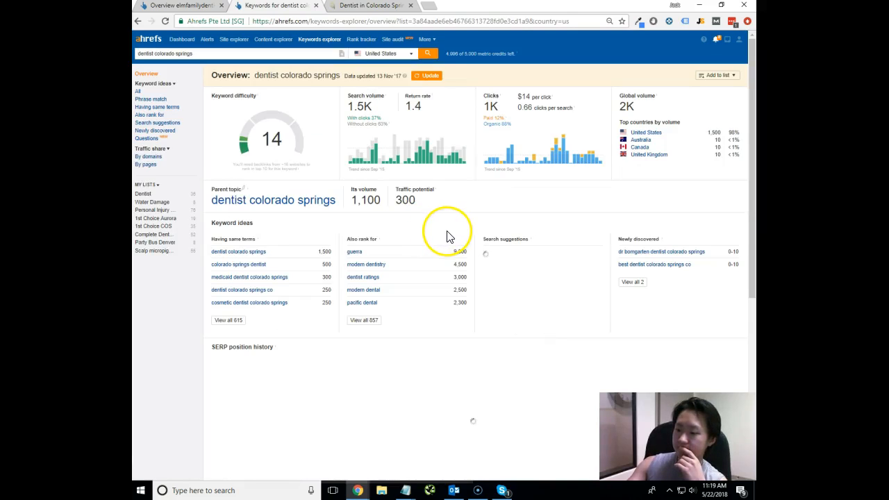
Step: List all 615 keywords sharing the same terms as 'dentist colorado springs'
click(227, 319)
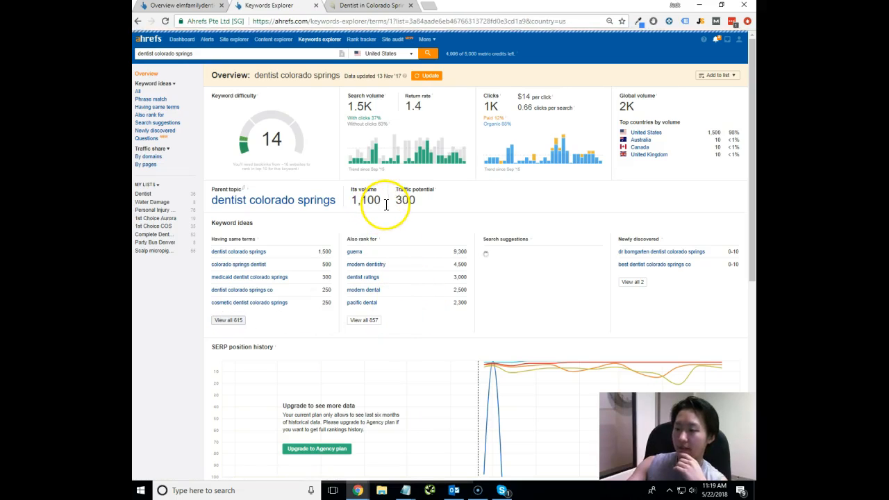
click(150, 107)
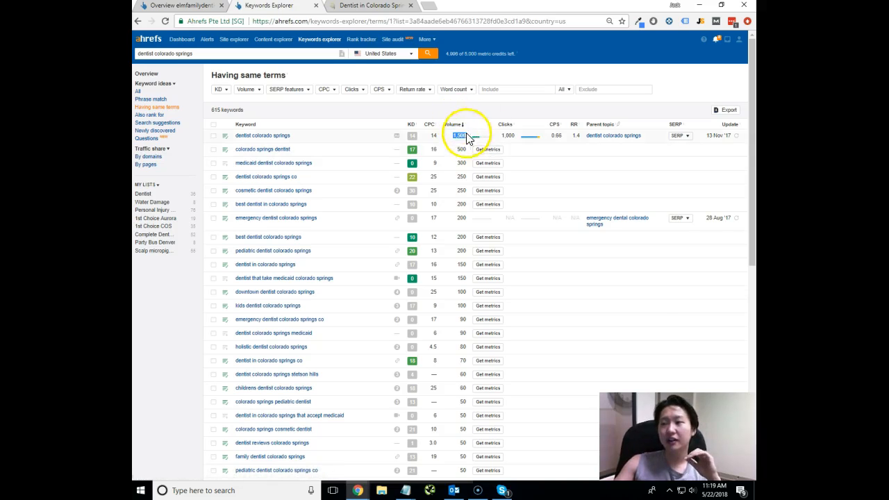
mouse_move(464, 132)
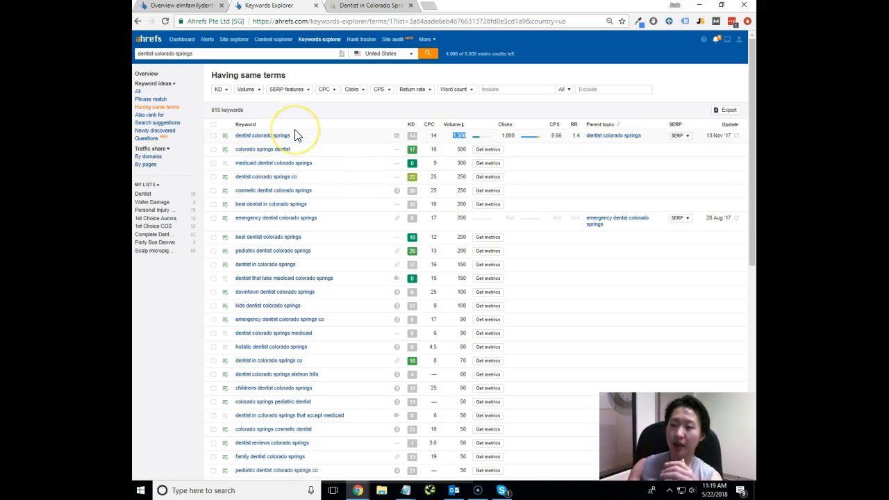
mouse_move(303, 114)
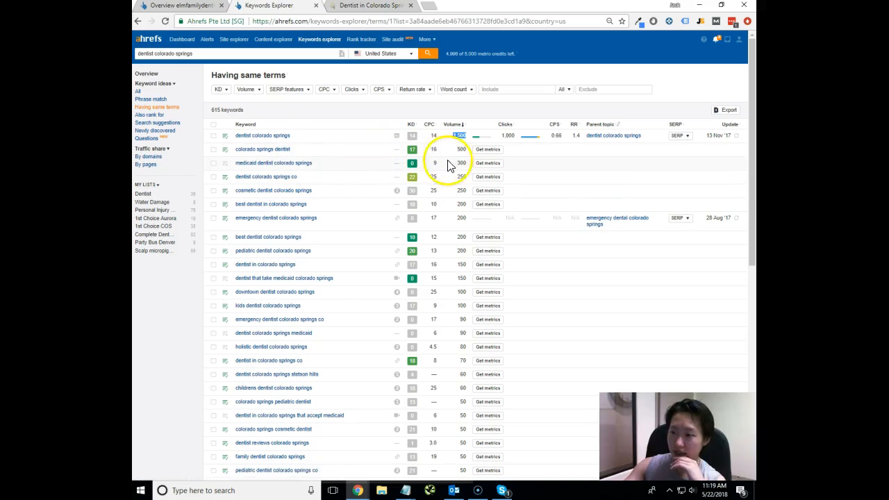
mouse_move(263, 136)
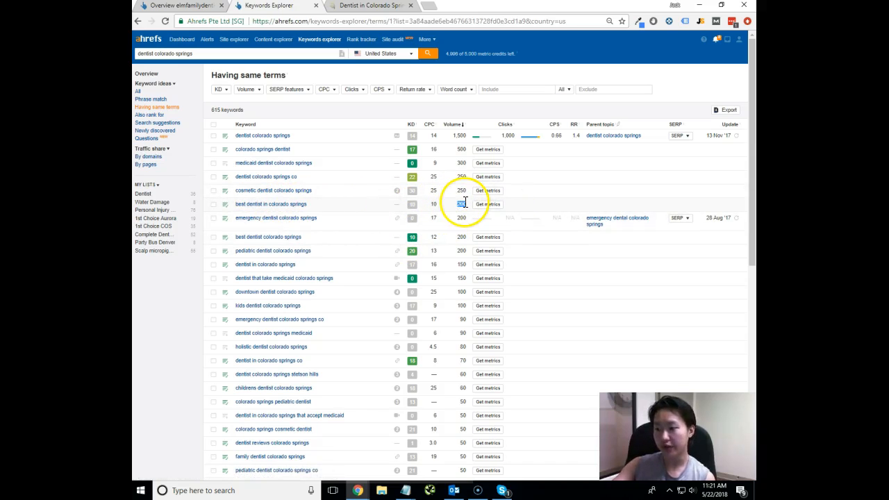
Step: Leave the keyword list and switch to the elmfamilydentistry.com website tab
scroll(down, 3)
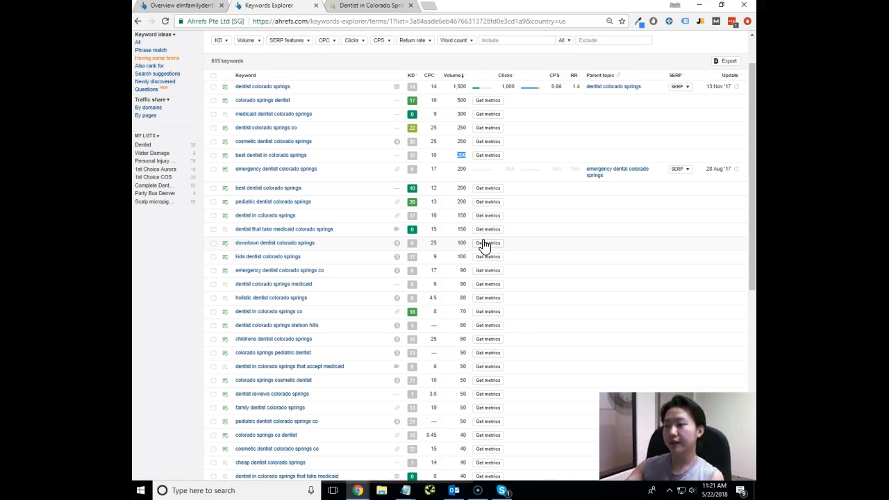
click(368, 5)
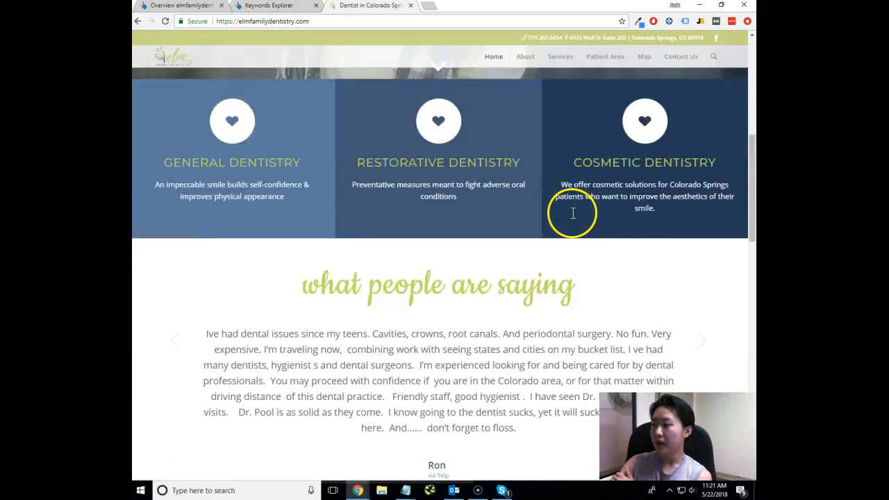
scroll(down, 3)
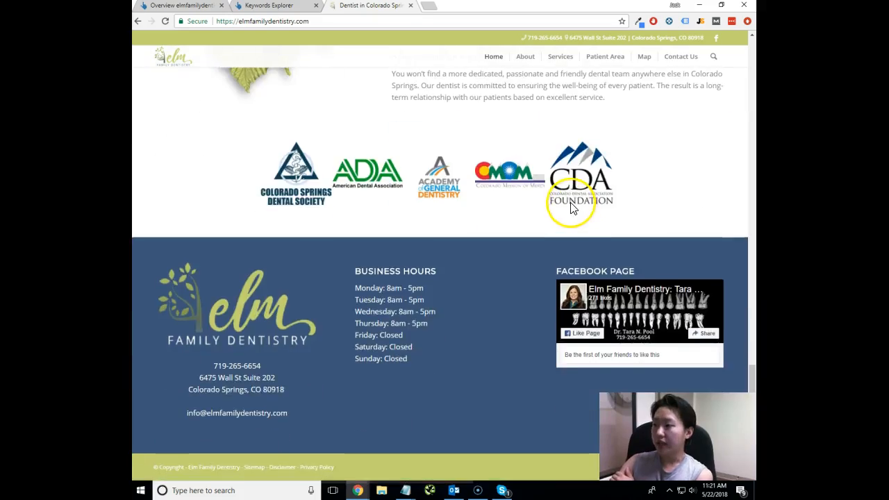
scroll(up, 3)
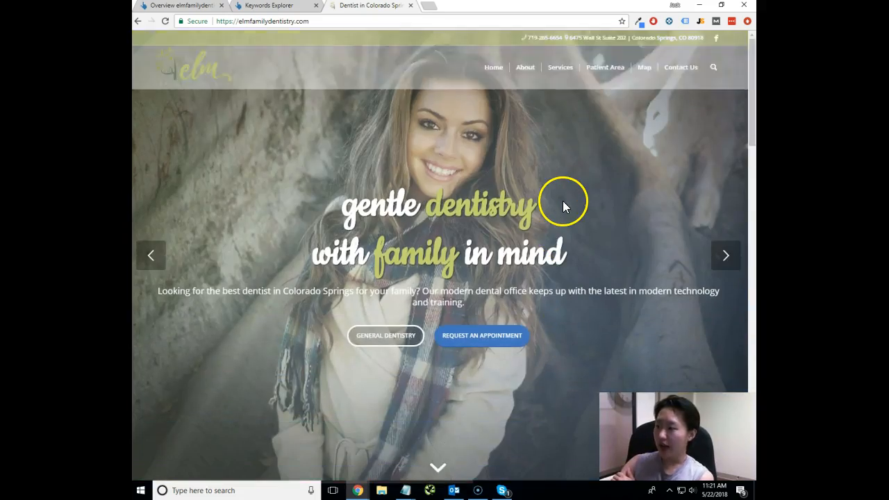
scroll(down, 3)
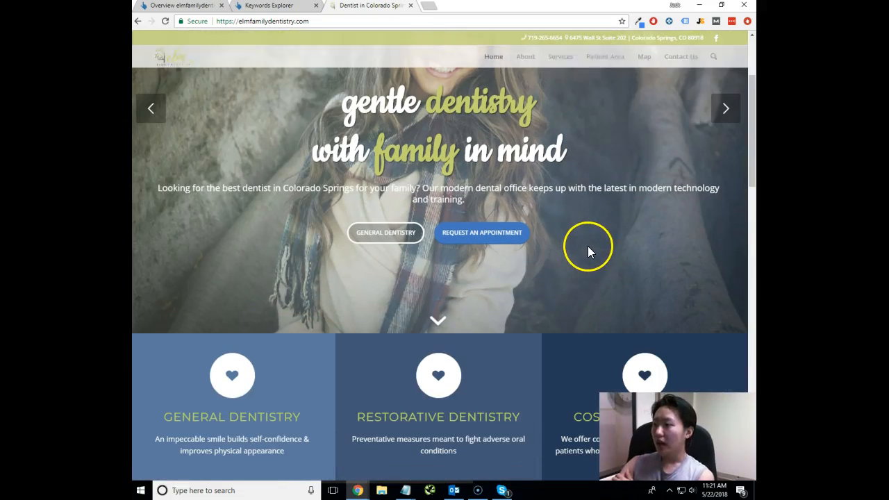
scroll(down, 3)
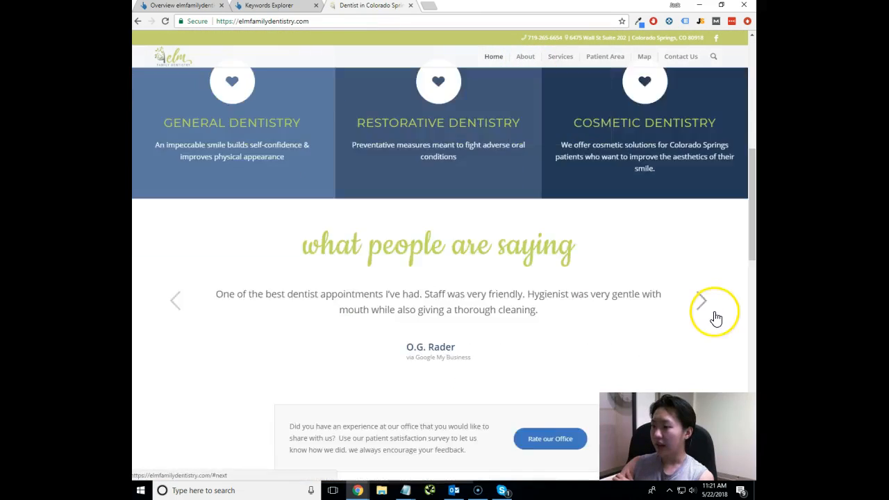
scroll(down, 3)
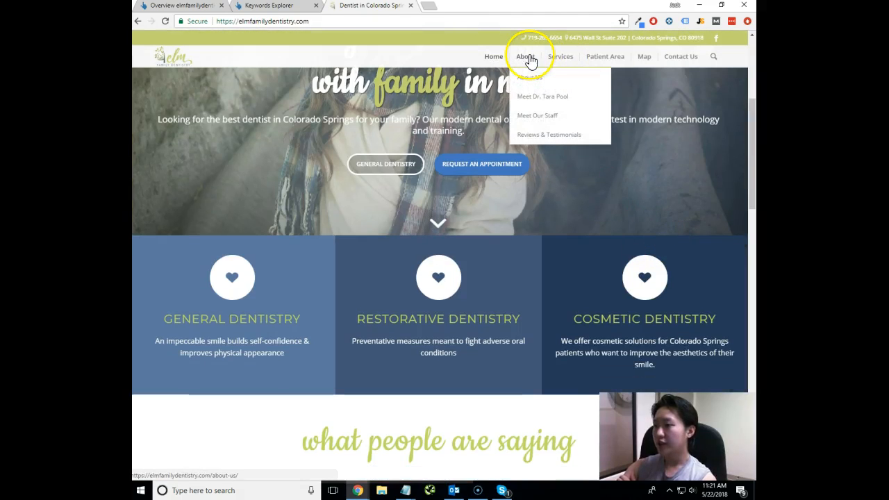
mouse_move(562, 56)
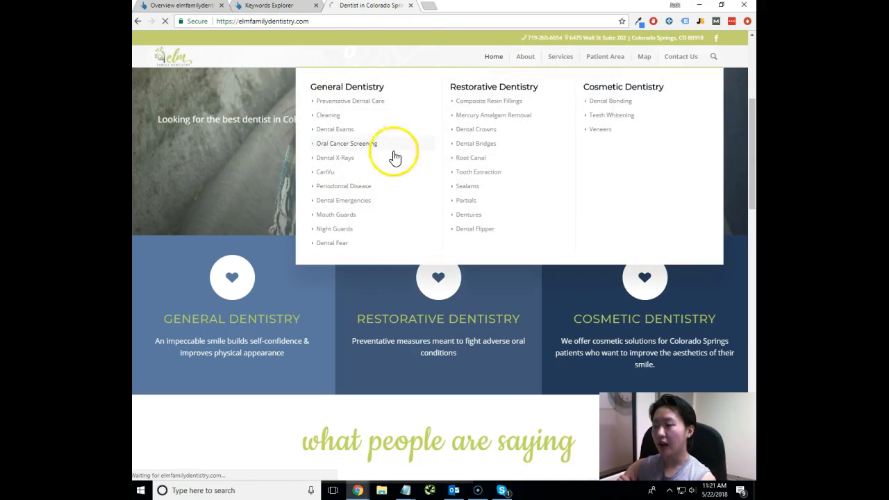
Step: View the Oral Cancer Screening page under General Dentistry and scroll its content
click(345, 143)
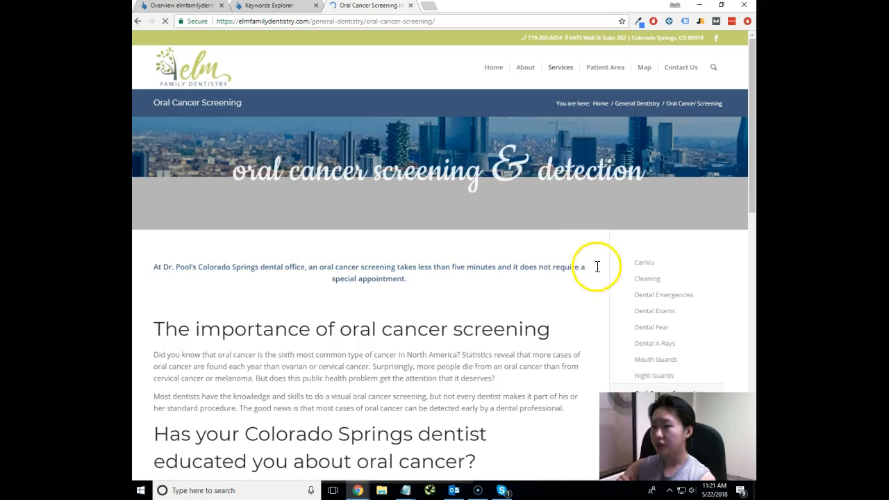
scroll(down, 3)
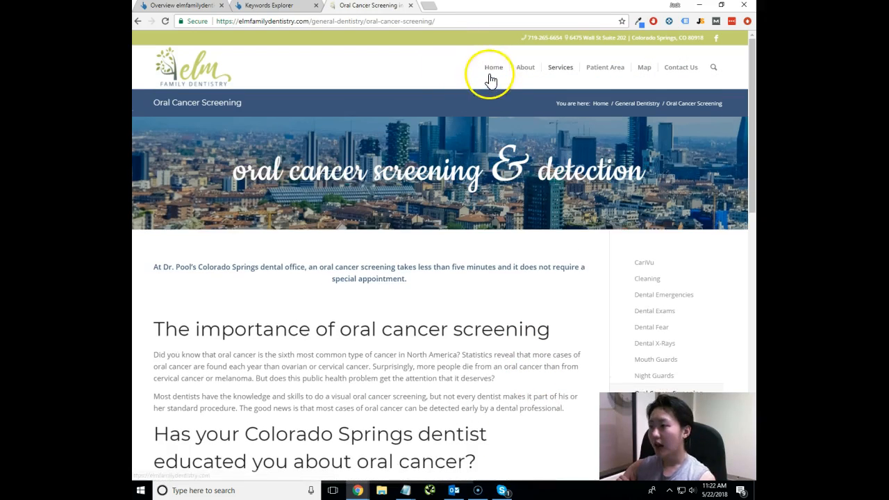
Step: Go back to the homepage and scroll through the patient testimonials
click(493, 67)
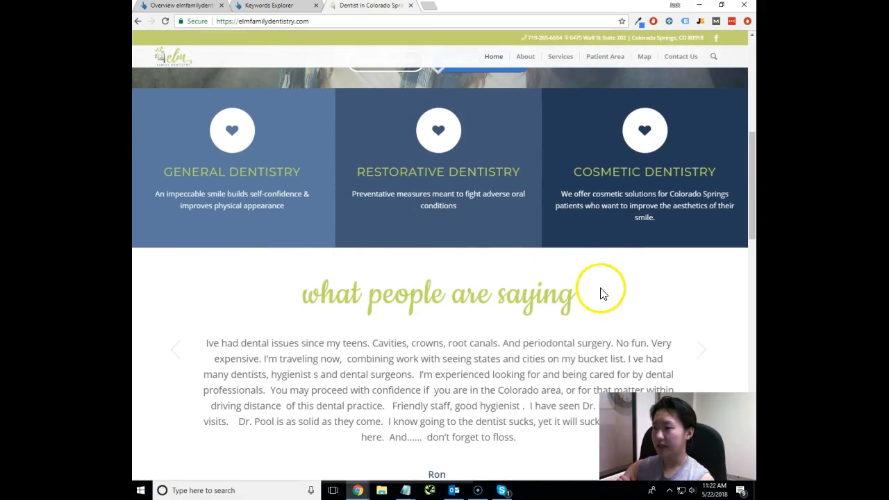
mouse_move(231, 265)
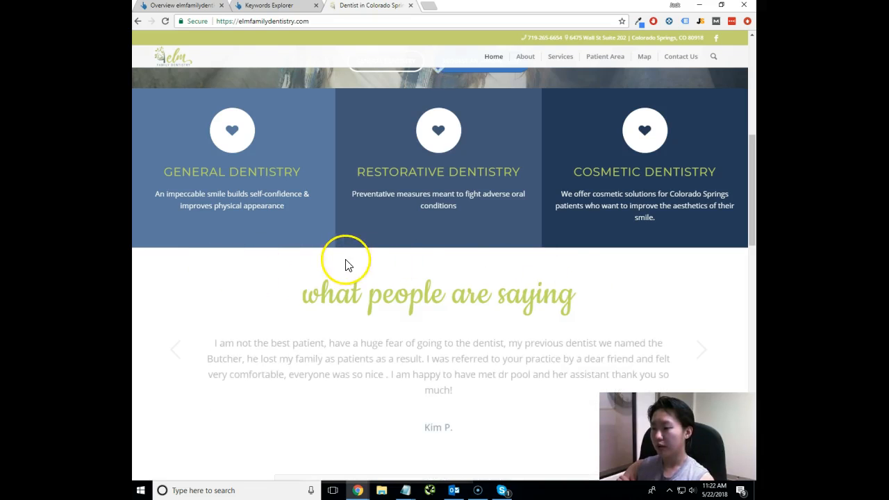
mouse_move(603, 281)
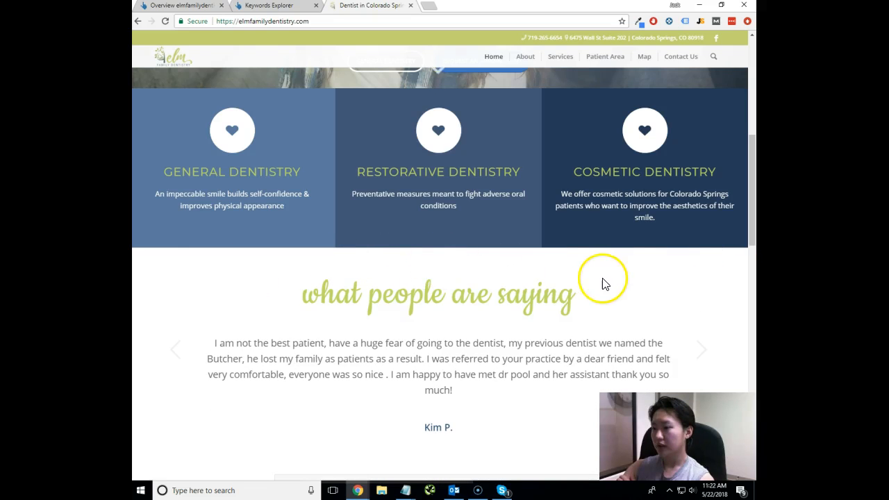
scroll(down, 3)
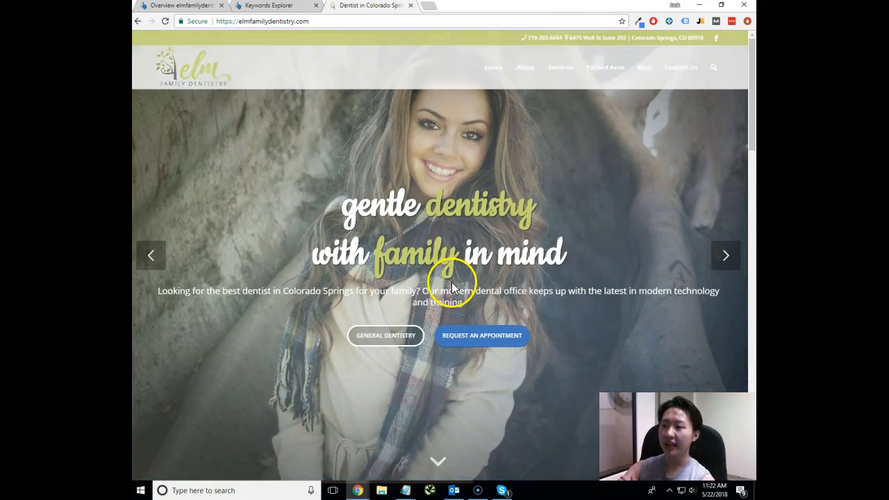
mouse_move(678, 67)
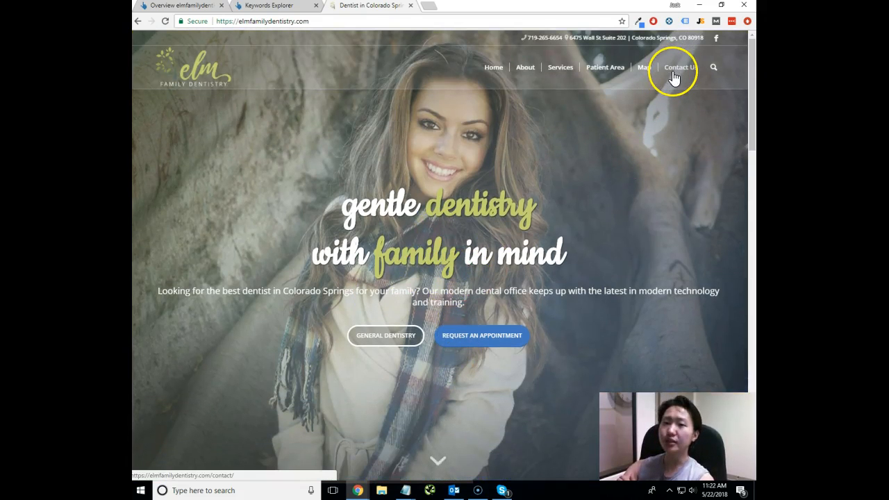
mouse_move(678, 72)
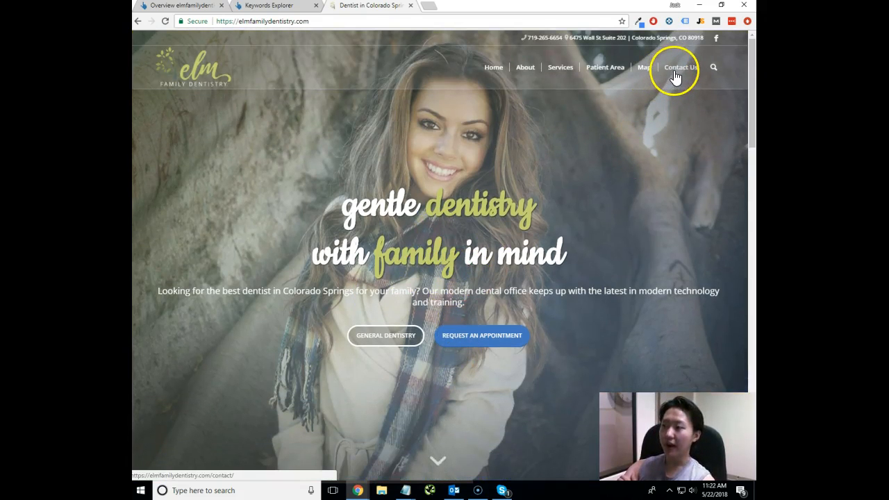
mouse_move(674, 67)
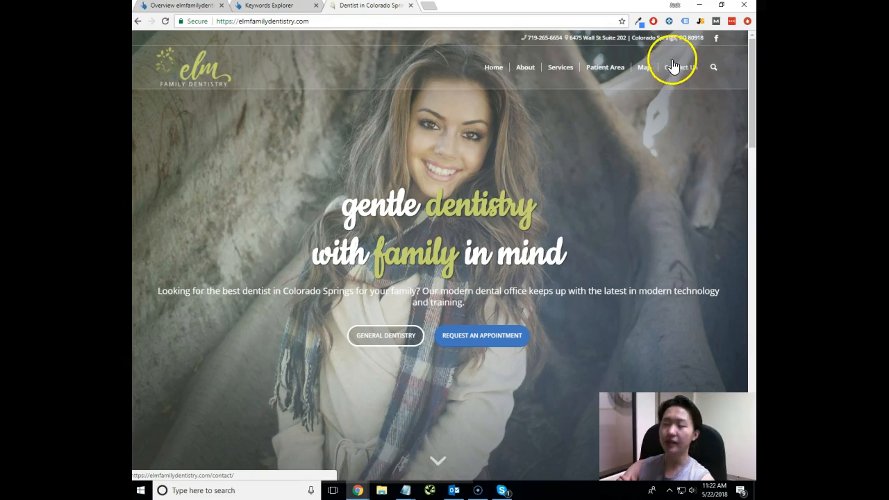
mouse_move(511, 167)
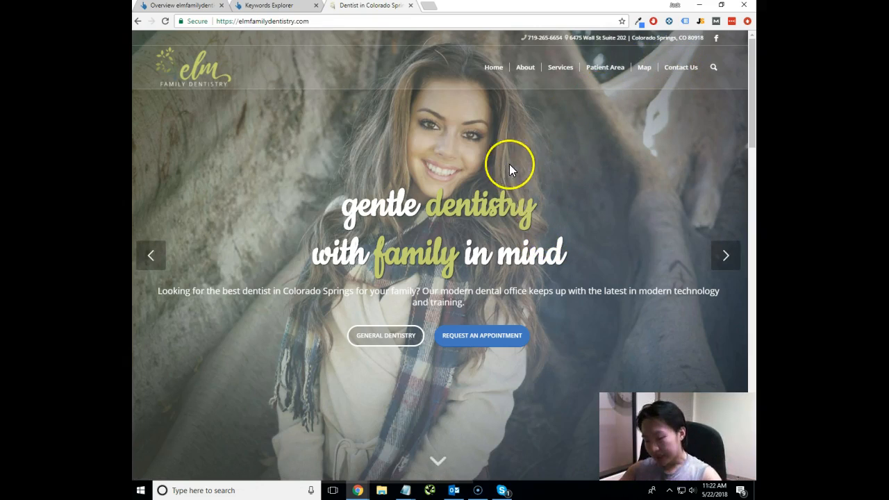
mouse_move(511, 151)
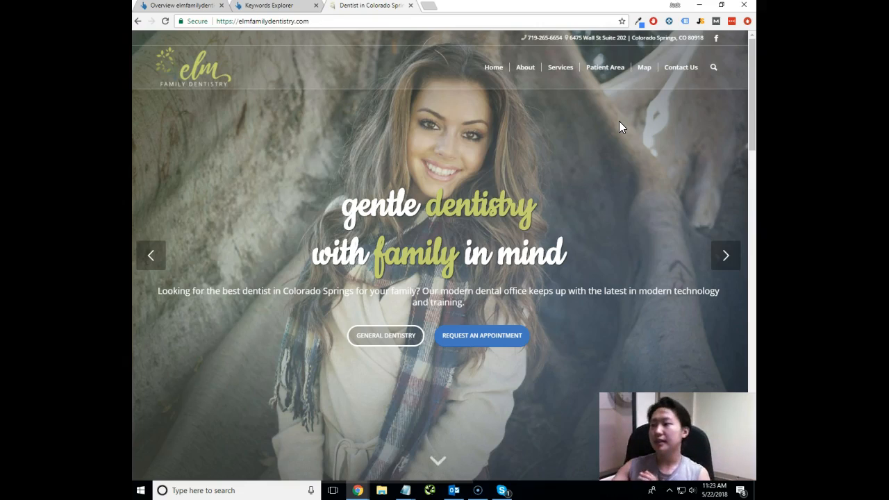
mouse_move(645, 67)
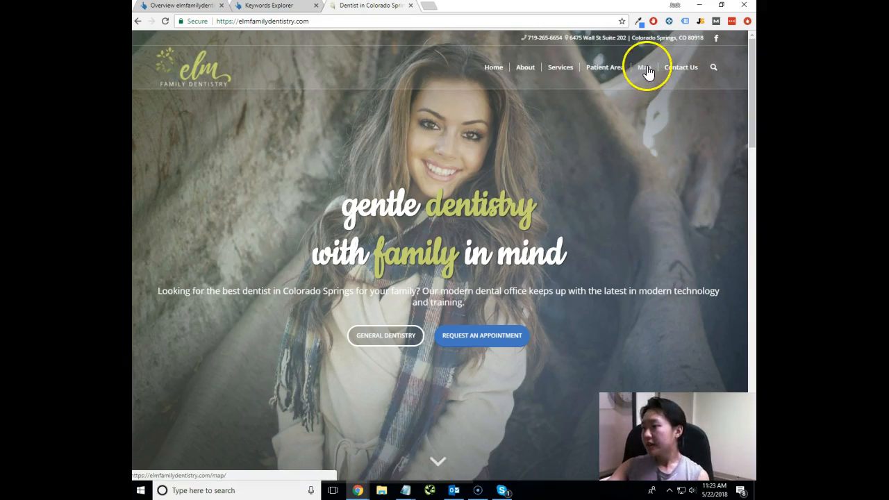
click(645, 66)
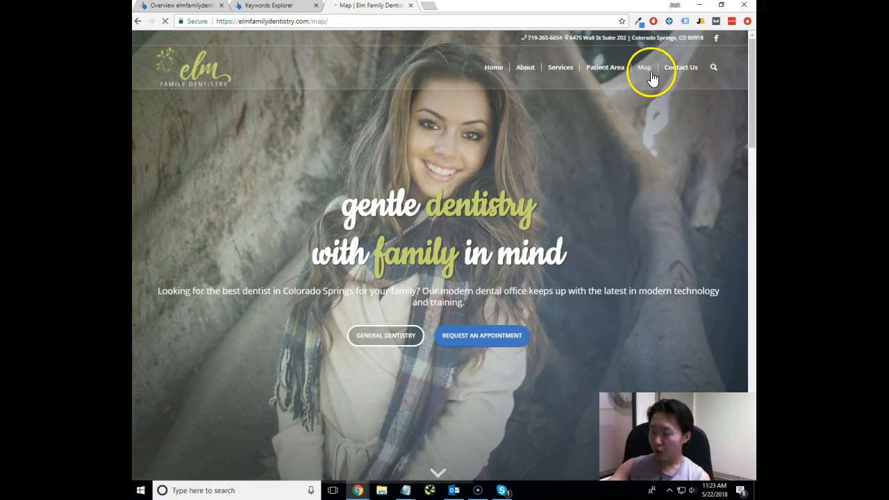
click(645, 67)
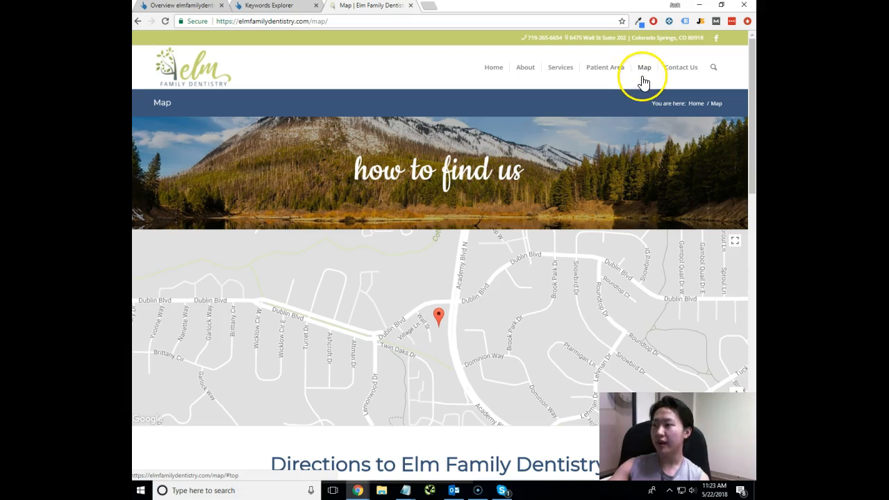
scroll(down, 3)
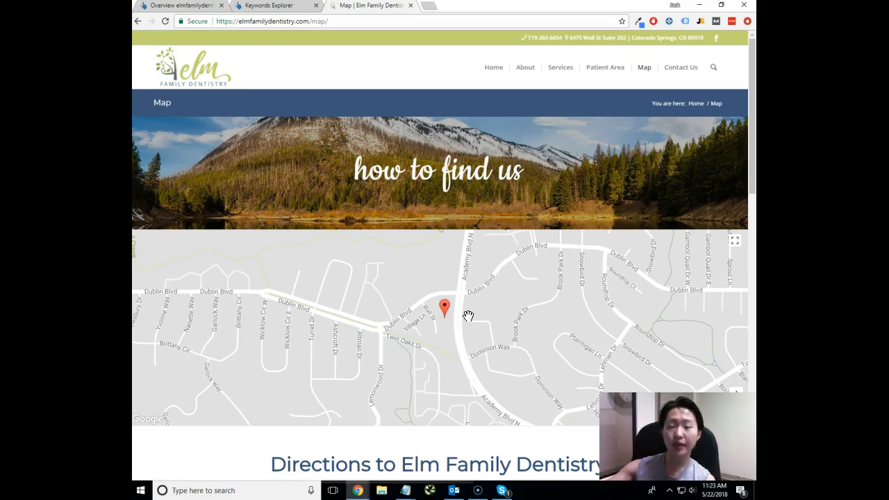
scroll(down, 3)
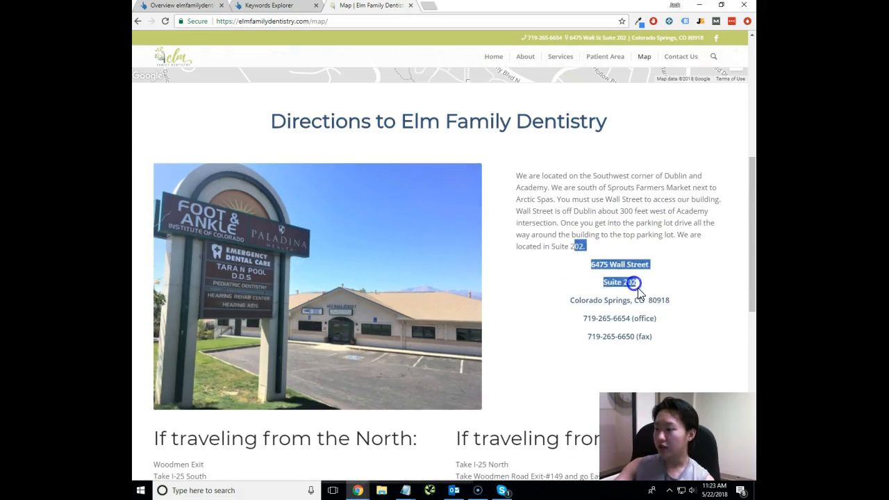
scroll(down, 3)
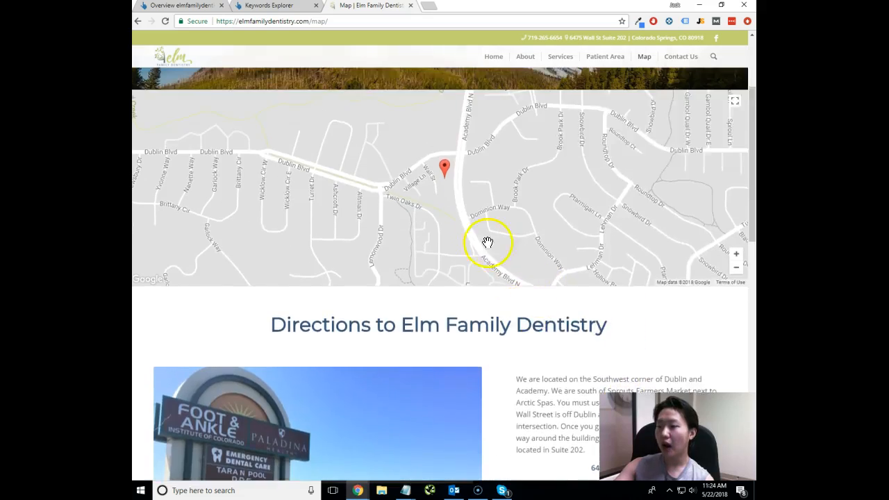
scroll(down, 3)
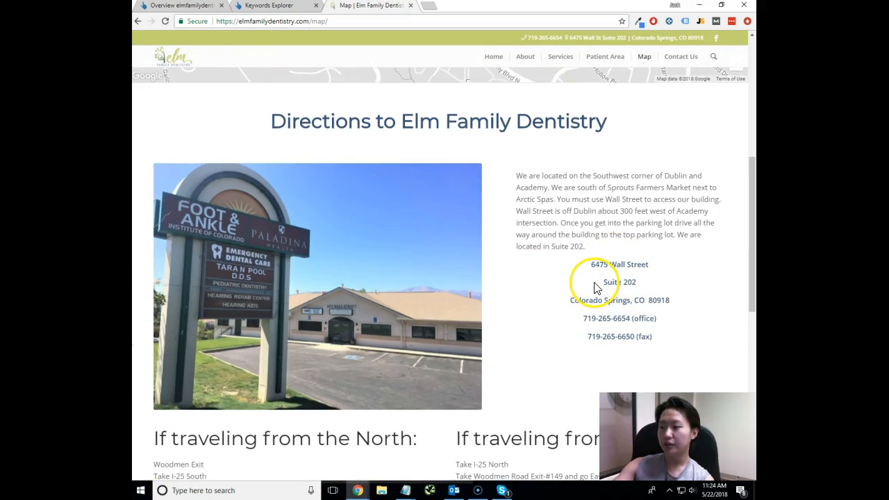
mouse_move(642, 284)
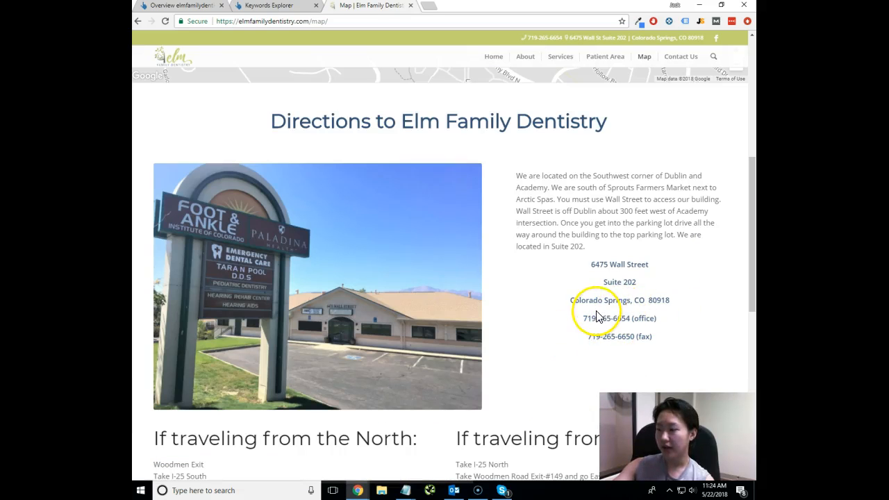
mouse_move(670, 341)
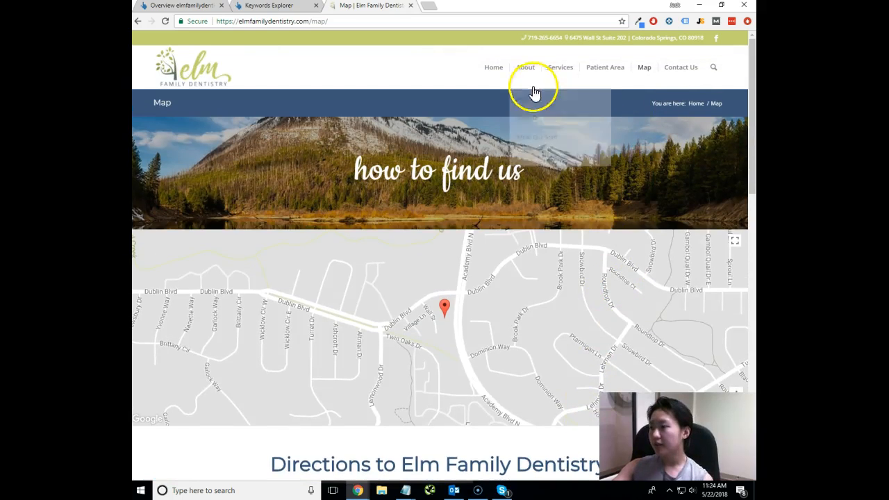
Step: View the Meet Dr. Tara Pool profile page from the About section
click(525, 67)
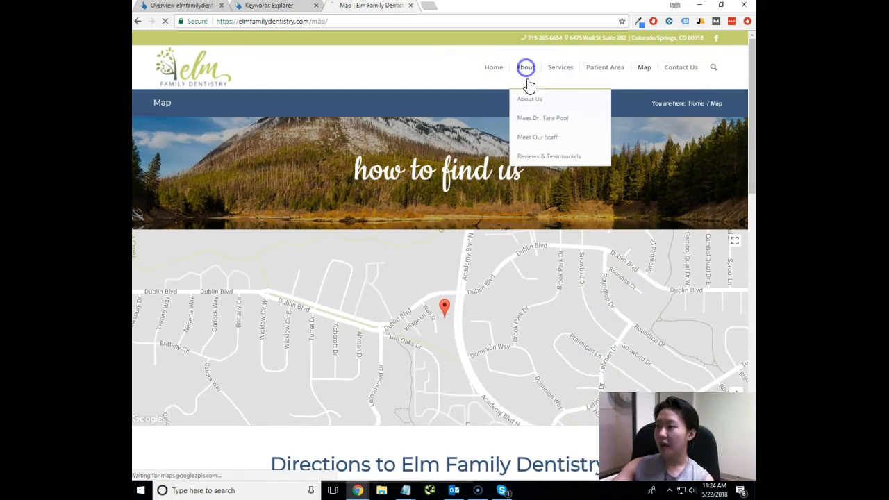
click(530, 98)
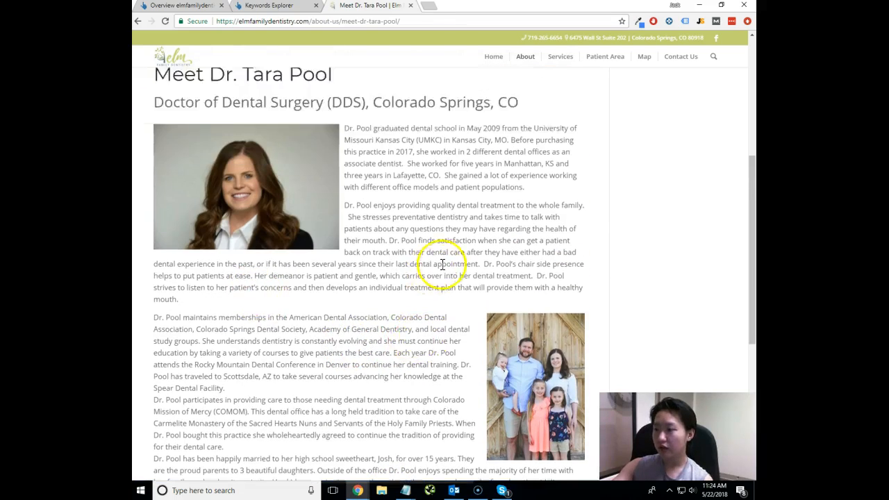
Step: Reopen the About menu and return to the practice's home page
click(525, 67)
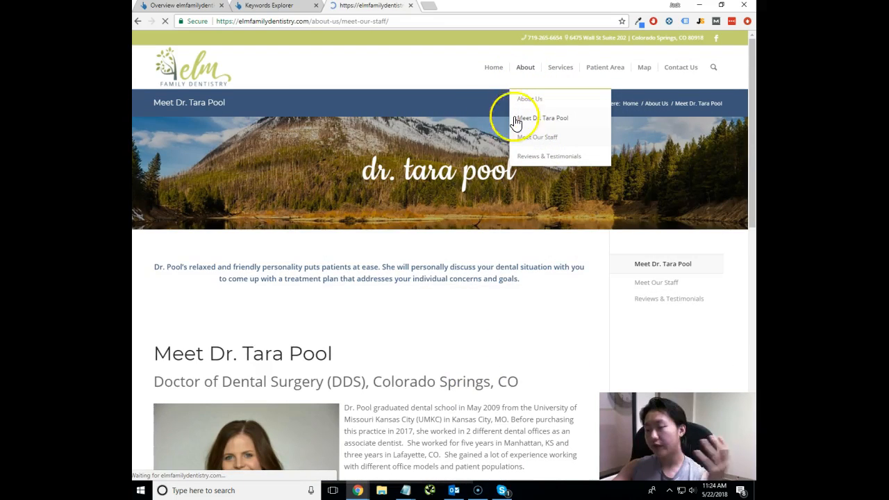
click(537, 137)
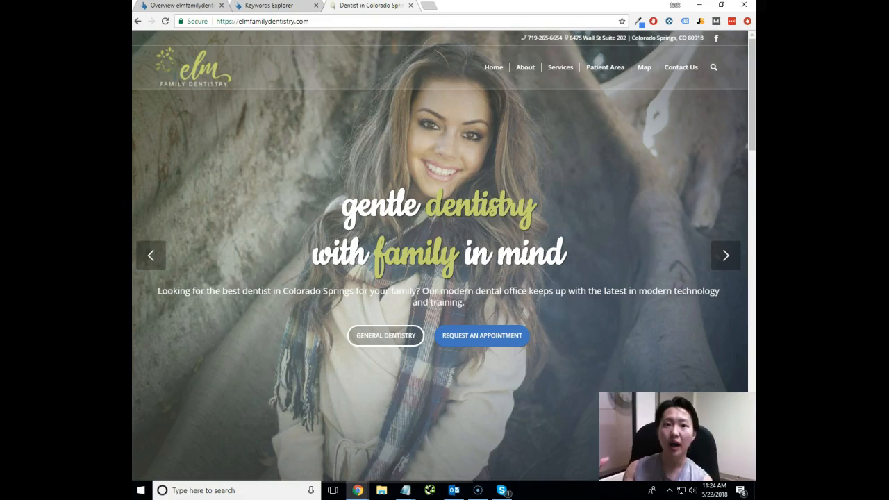
scroll(down, 3)
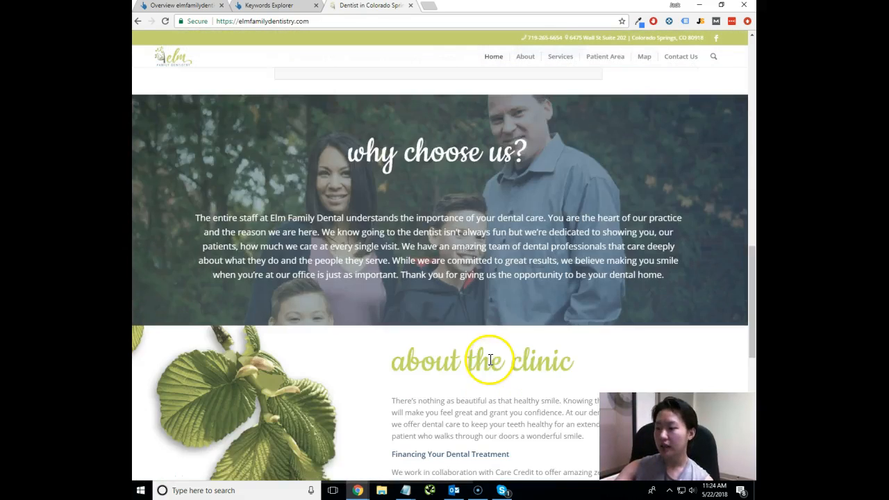
scroll(down, 3)
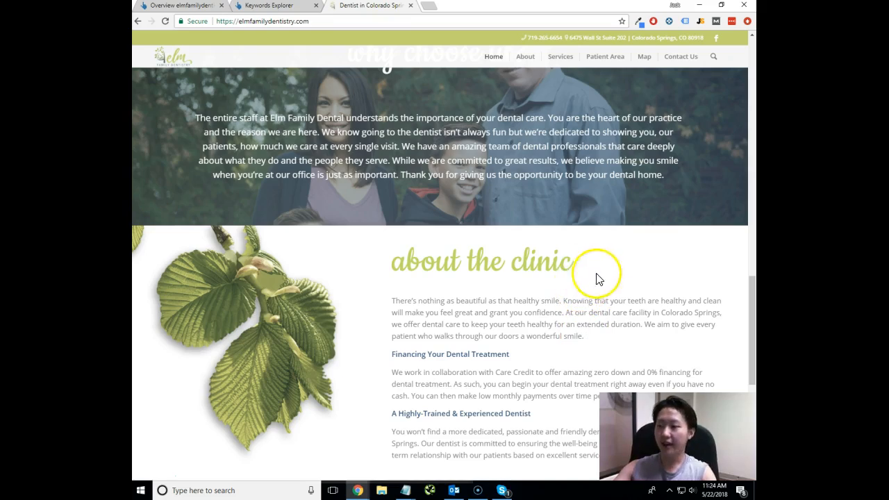
scroll(up, 3)
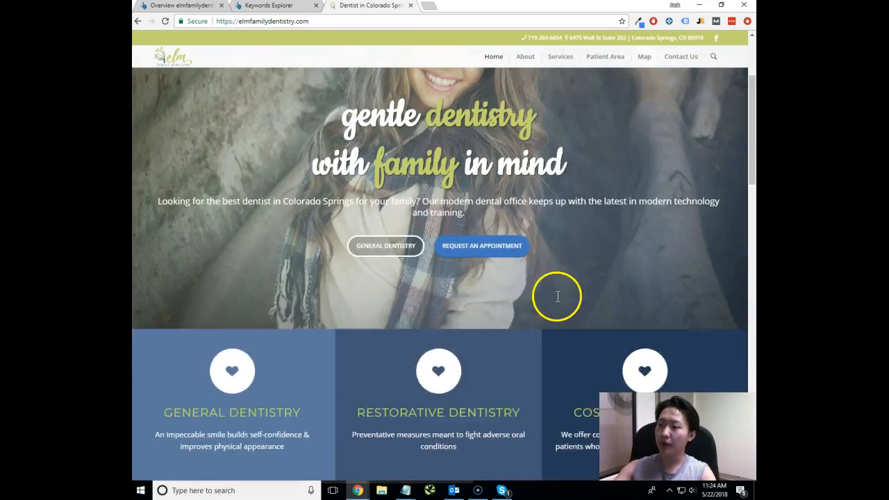
scroll(down, 3)
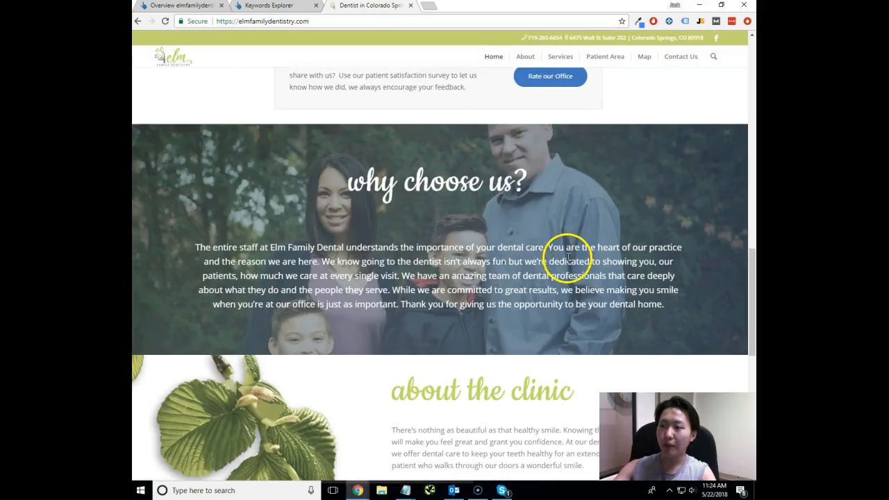
scroll(down, 3)
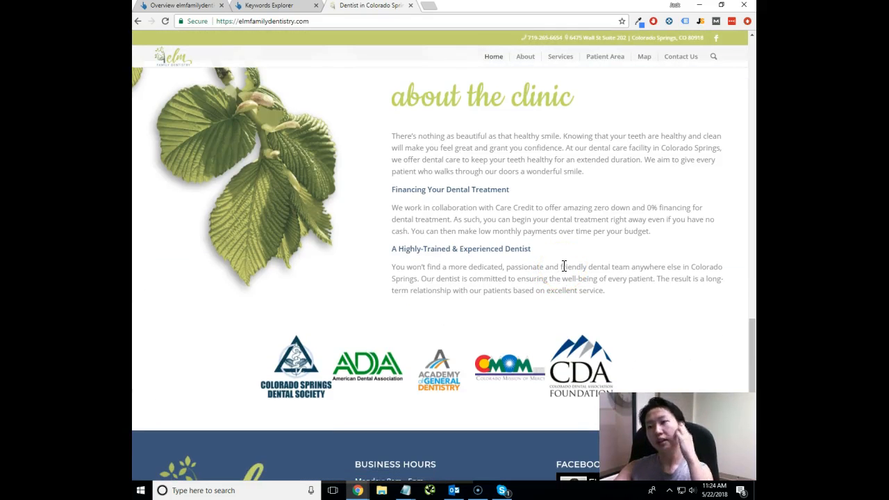
scroll(down, 3)
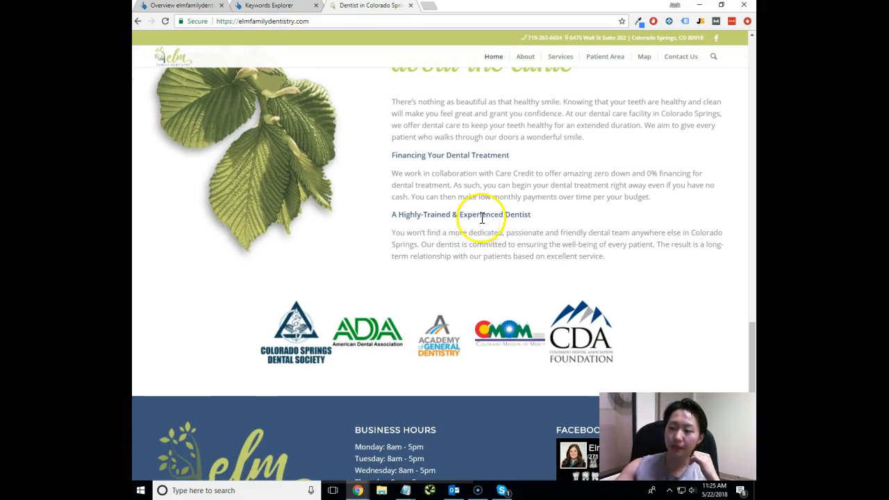
scroll(up, 3)
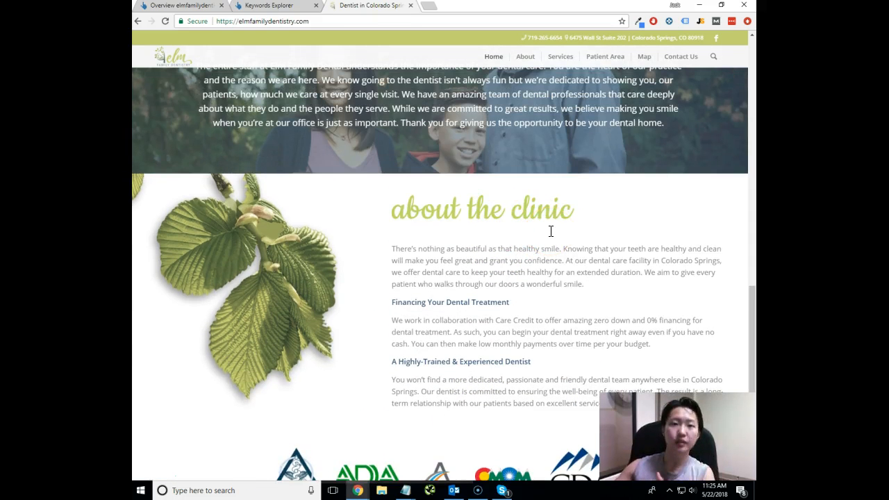
scroll(down, 3)
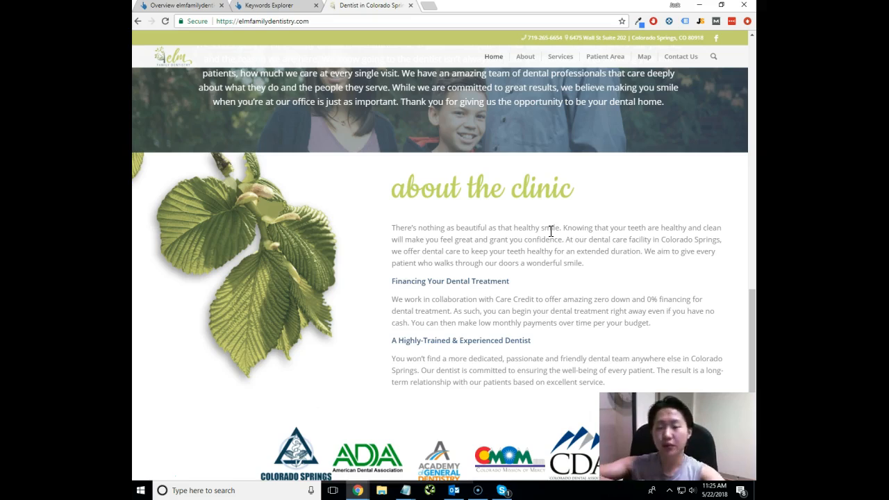
scroll(up, 3)
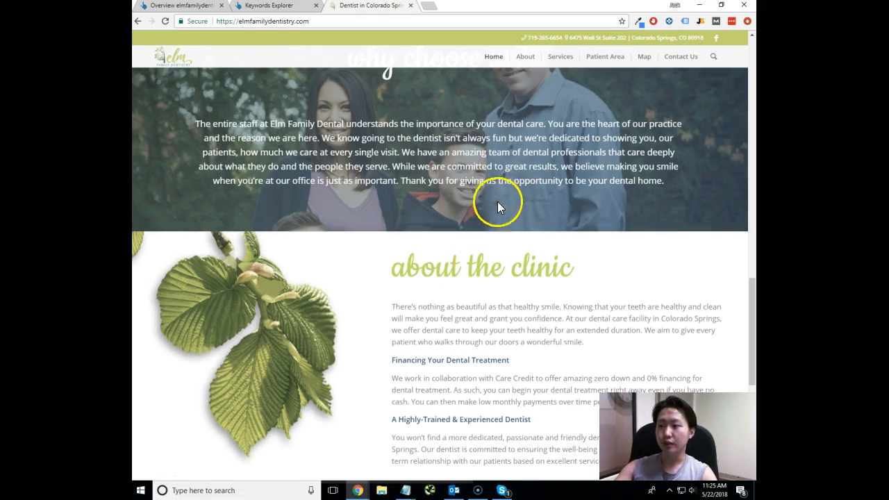
scroll(up, 3)
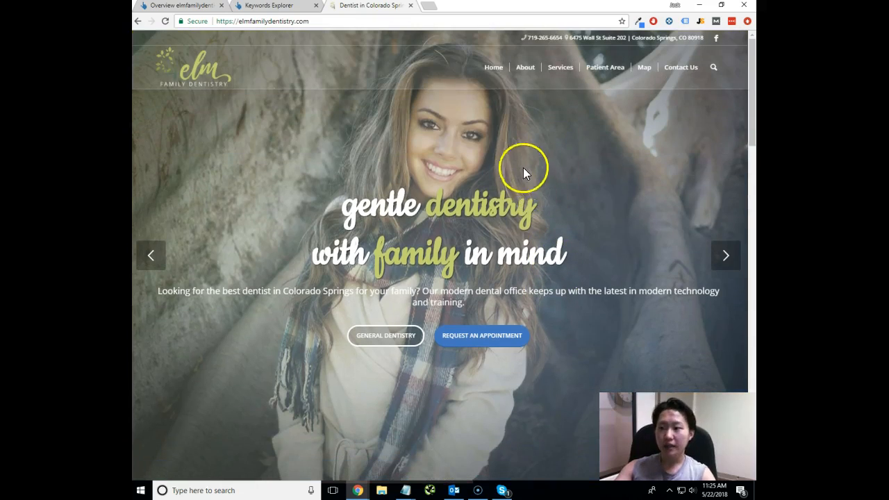